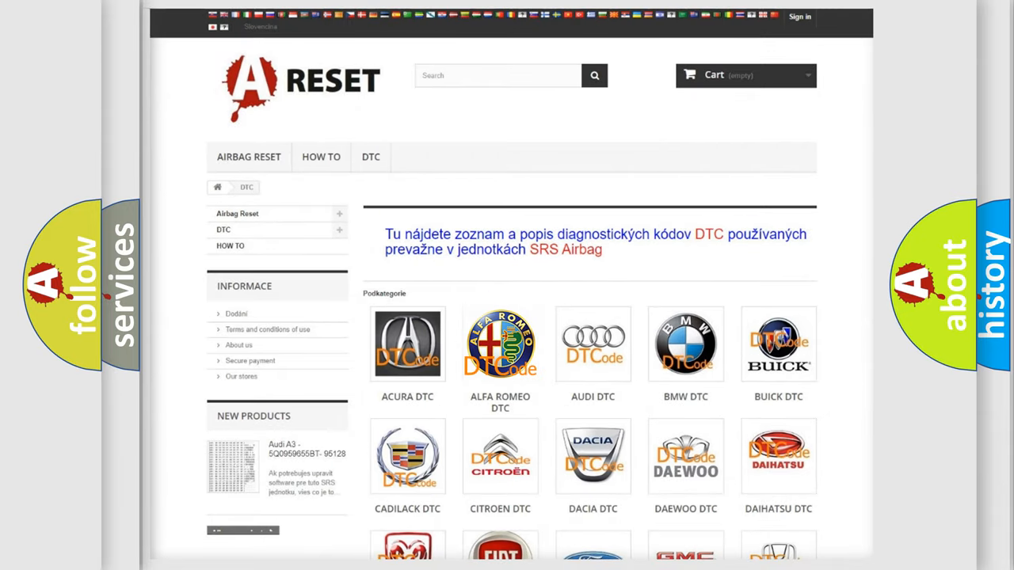
- Browse the Alfa Romeo DTC page through its B, C and P airbag trouble codes and back to the top
{"action": "left_click", "coordinate": [501, 343]}
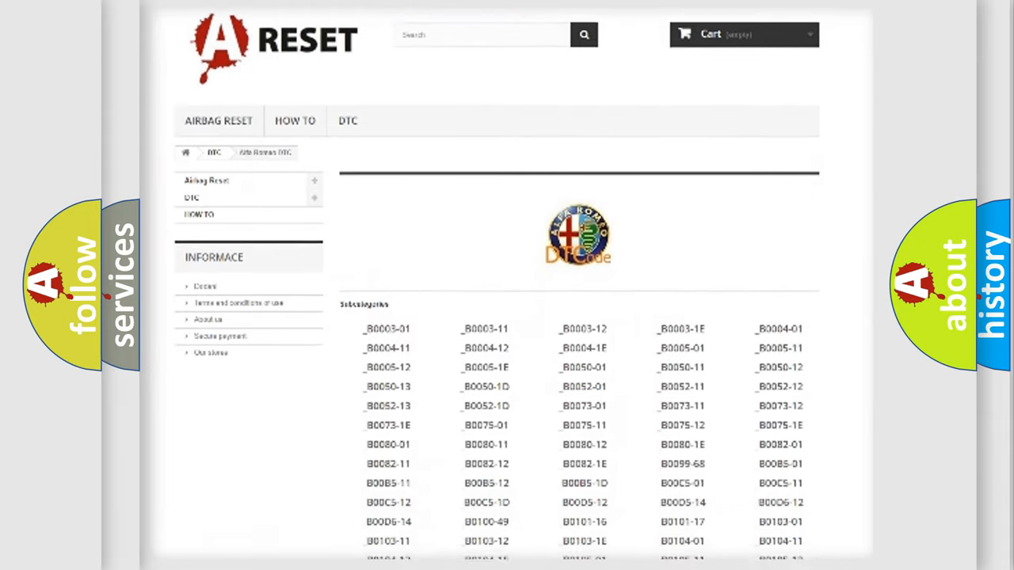
{"action": "scroll", "scroll_direction": "down", "scroll_amount": 3}
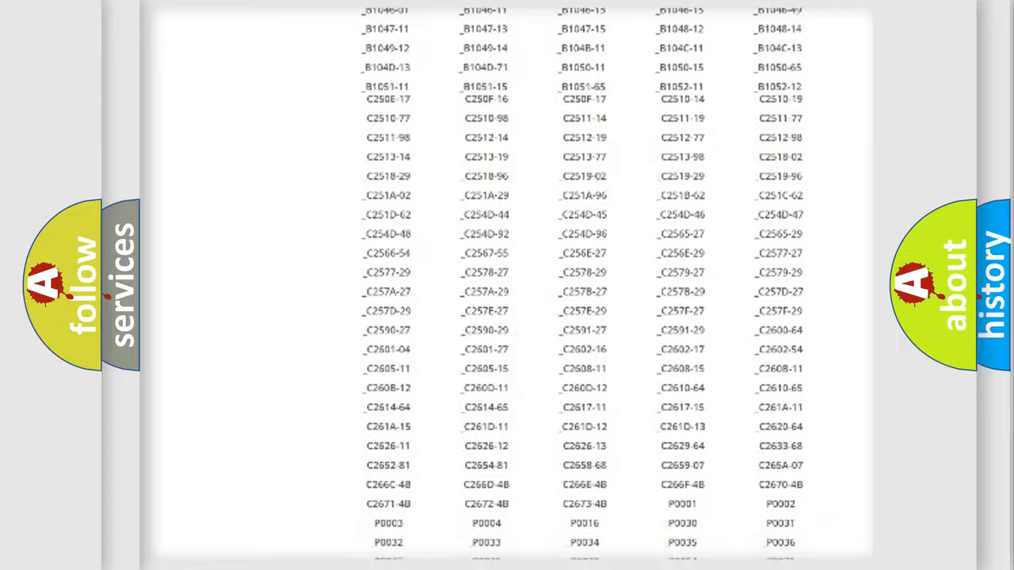
{"action": "scroll", "scroll_direction": "up", "scroll_amount": 3}
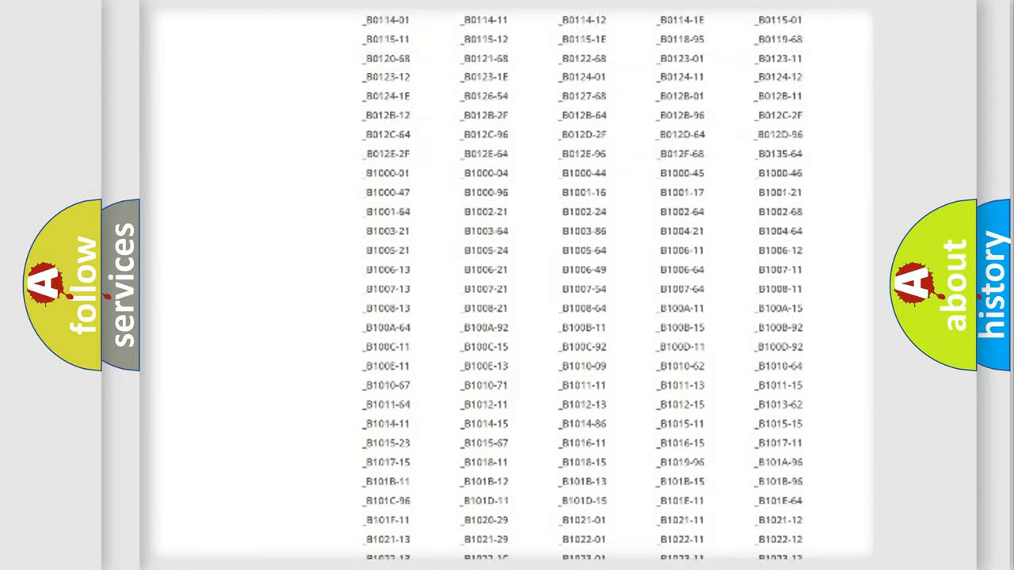
{"action": "scroll", "scroll_direction": "up", "scroll_amount": 3}
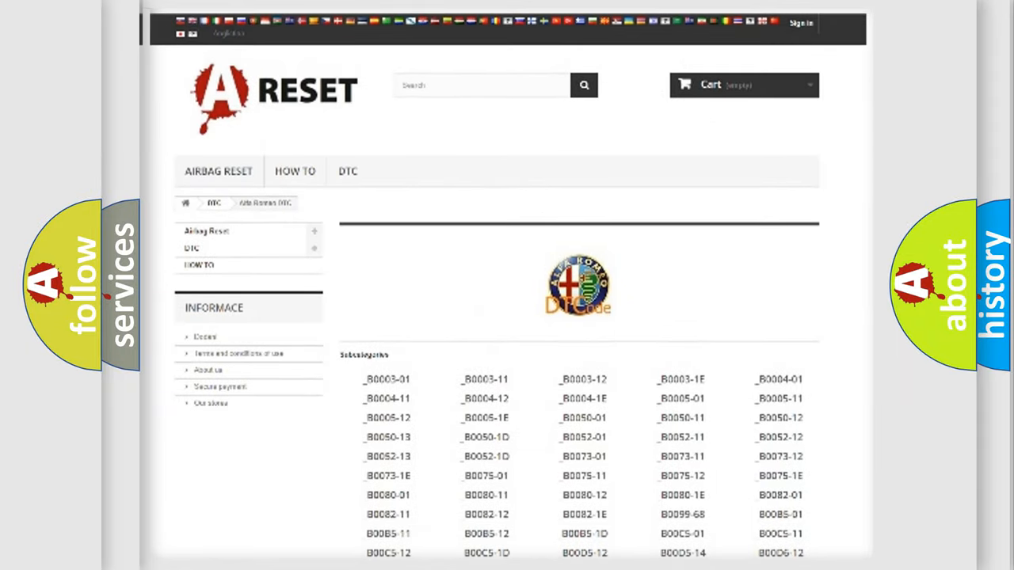